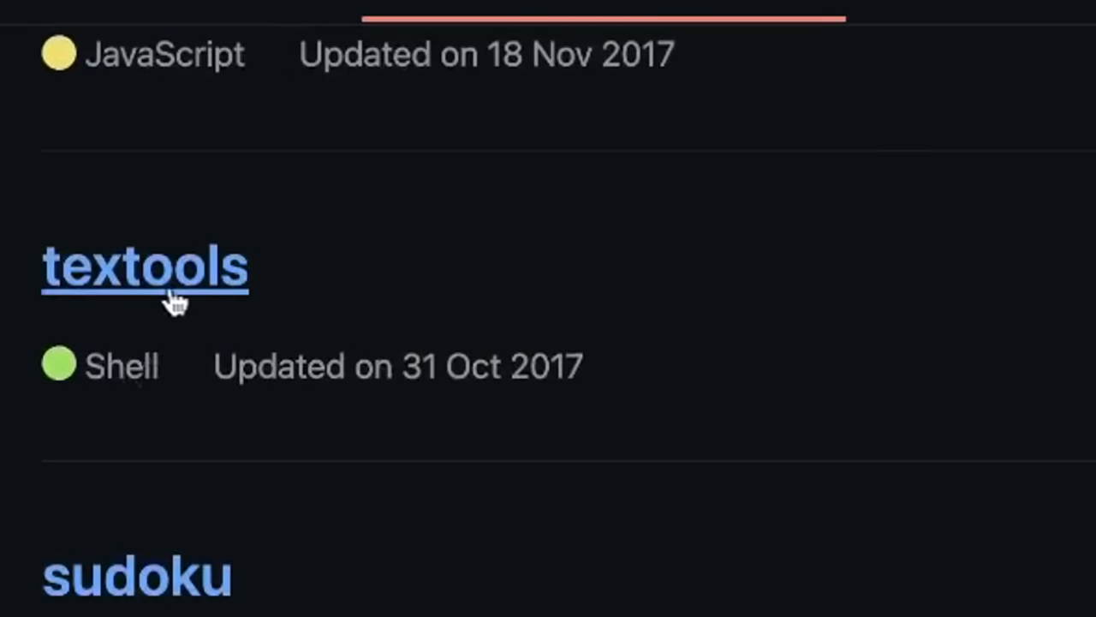
View the textools repository, then the arxivget repository's arxivget.py script and README
left_click(146, 266)
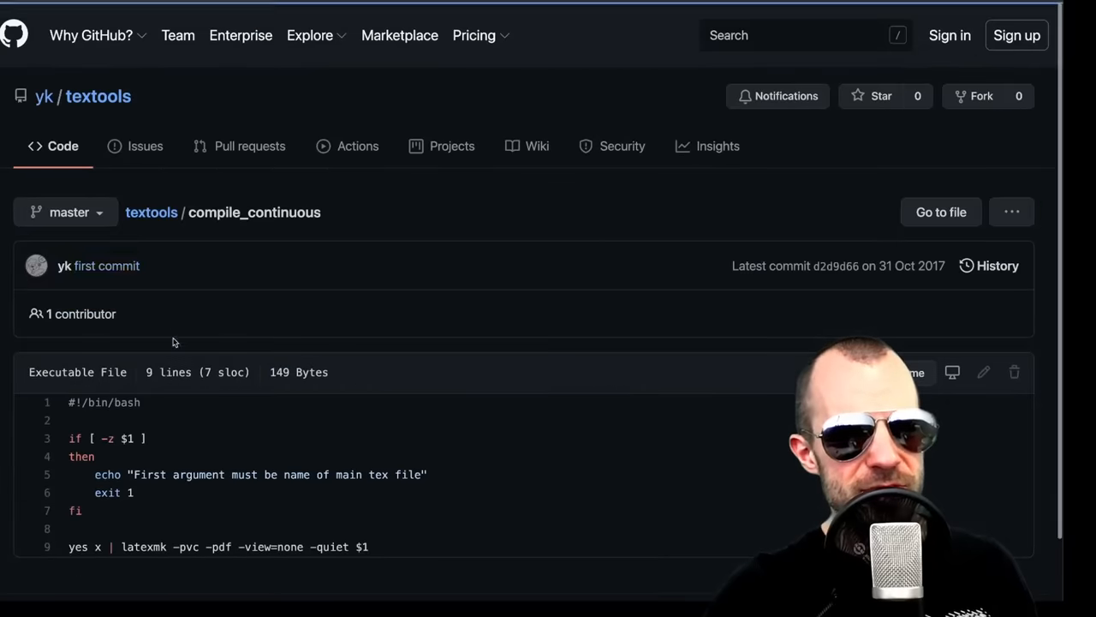
scroll("down", 3)
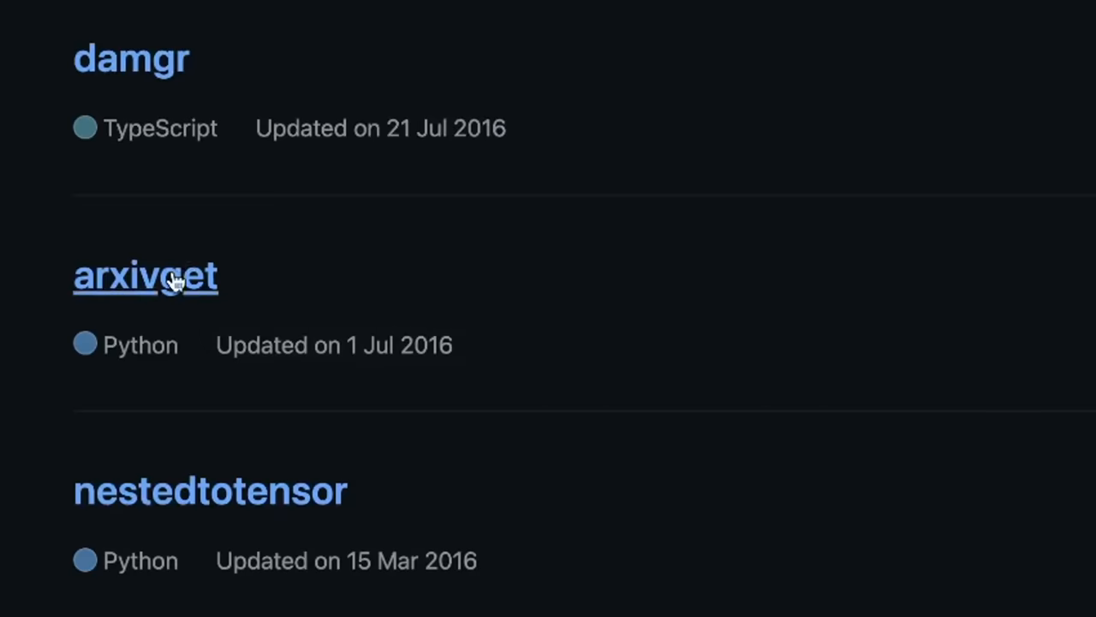
left_click(144, 276)
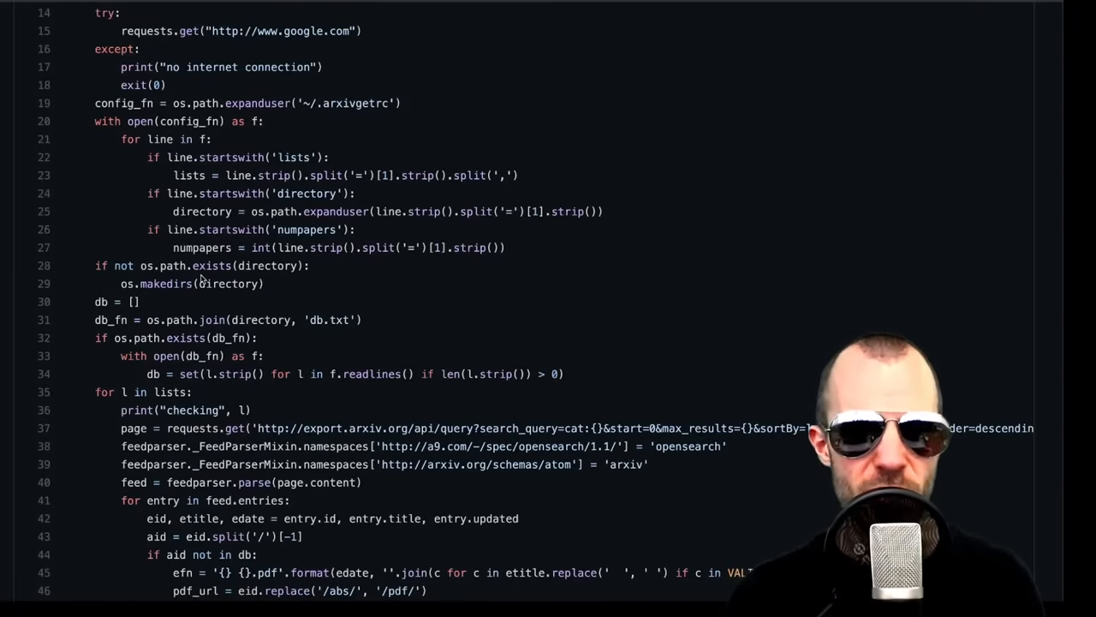
scroll("down", 3)
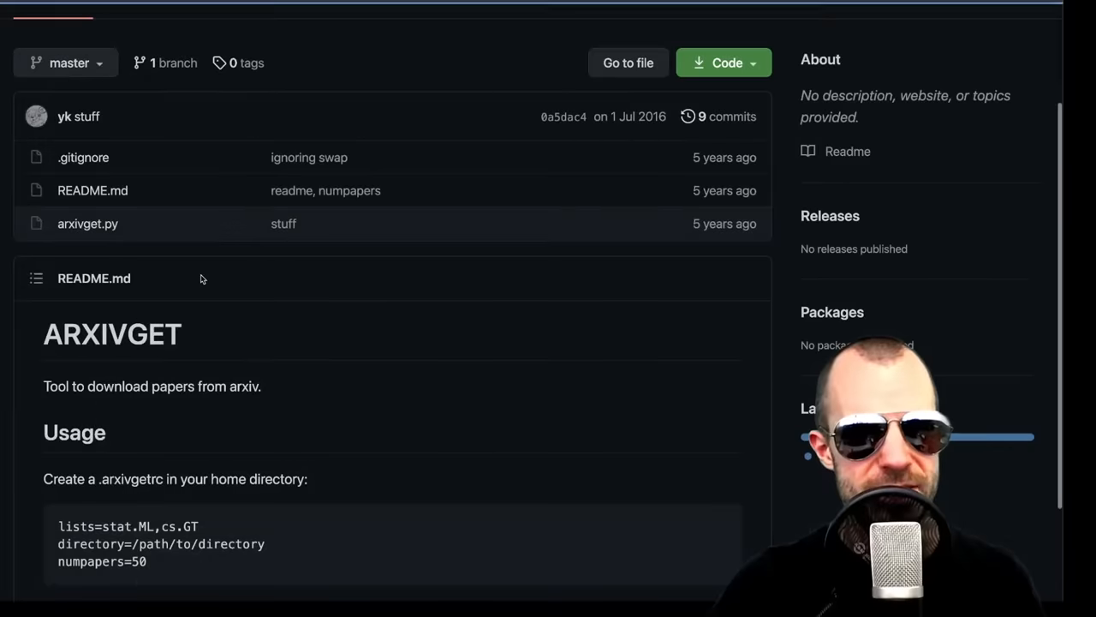
scroll("down", 3)
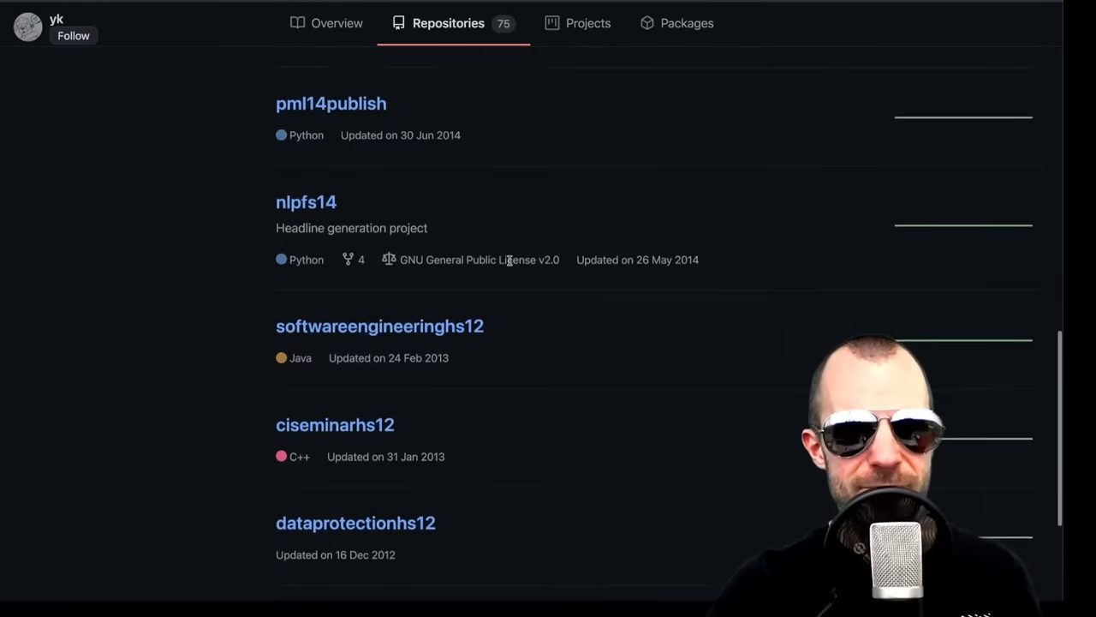
Scroll the Repositories tab to its last entry, patternhs12 from November 2012
scroll("down", 3)
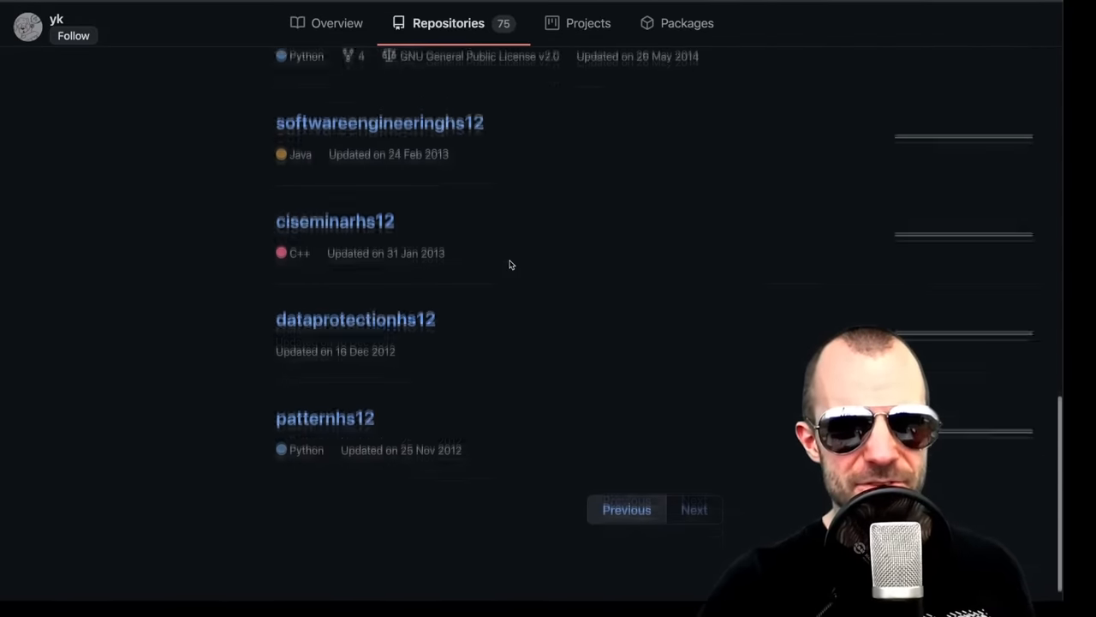
scroll("down", 3)
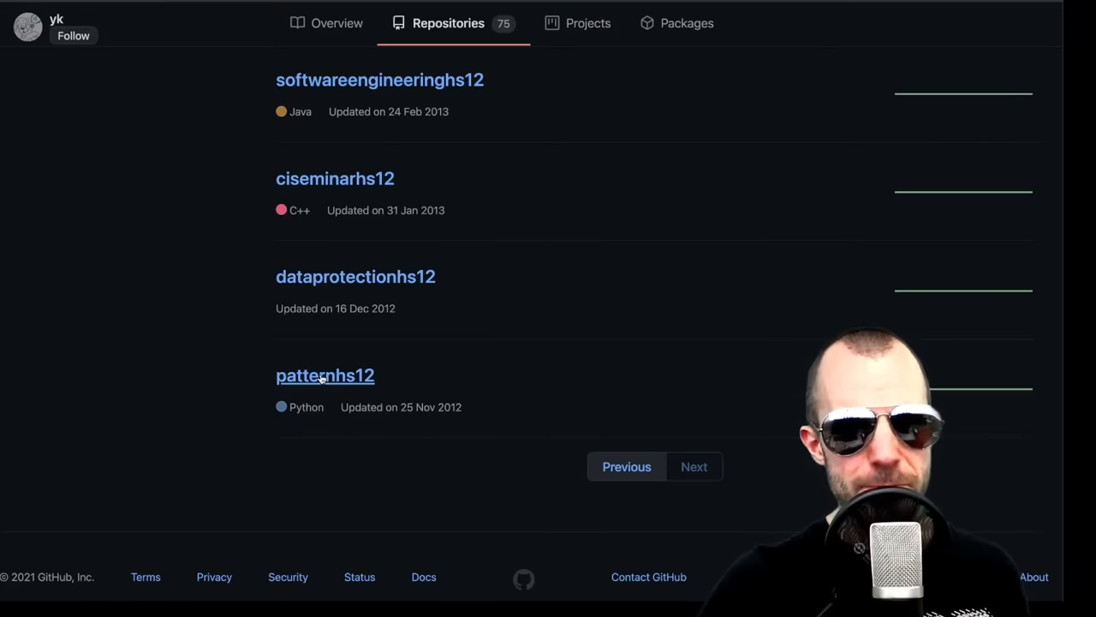
View the ex5.py script inside the patternhs12 repository's ex5 folder
left_click(325, 376)
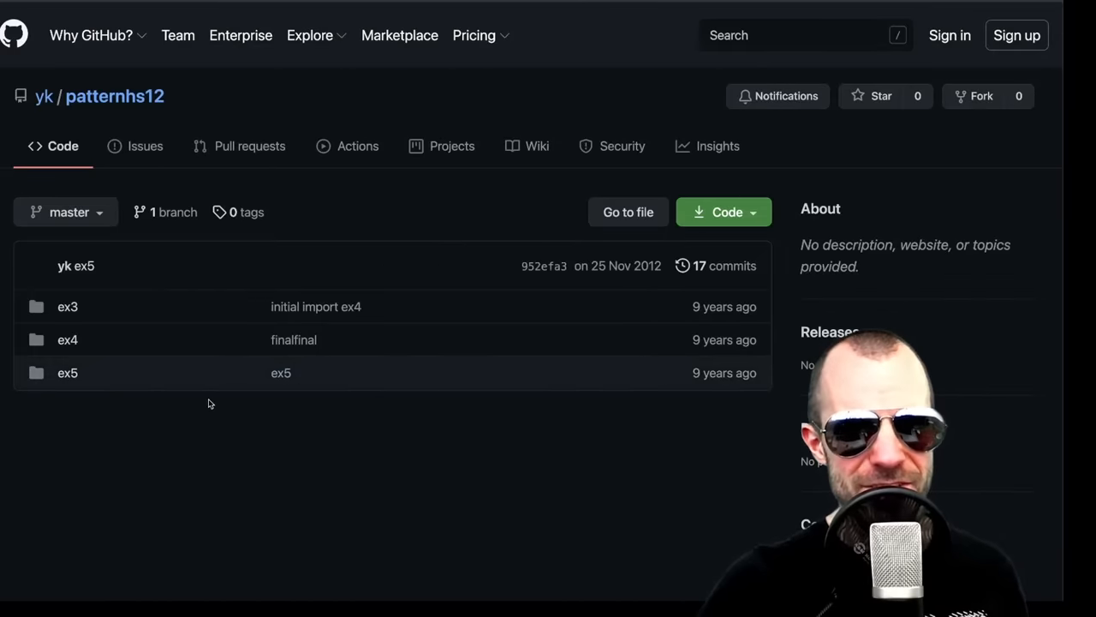
left_click(68, 374)
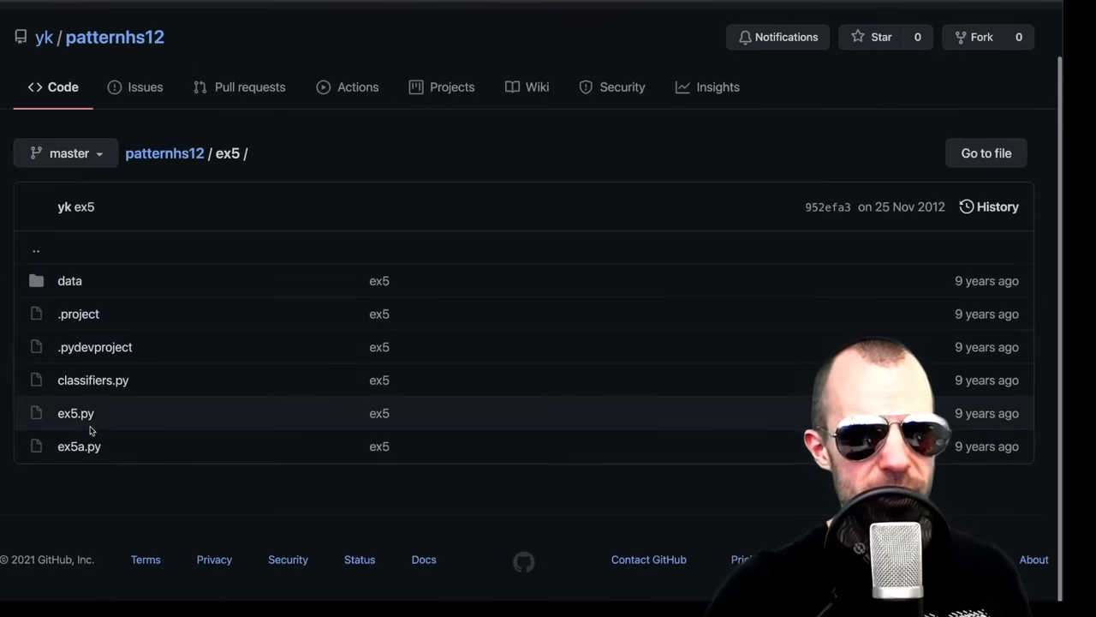
left_click(75, 413)
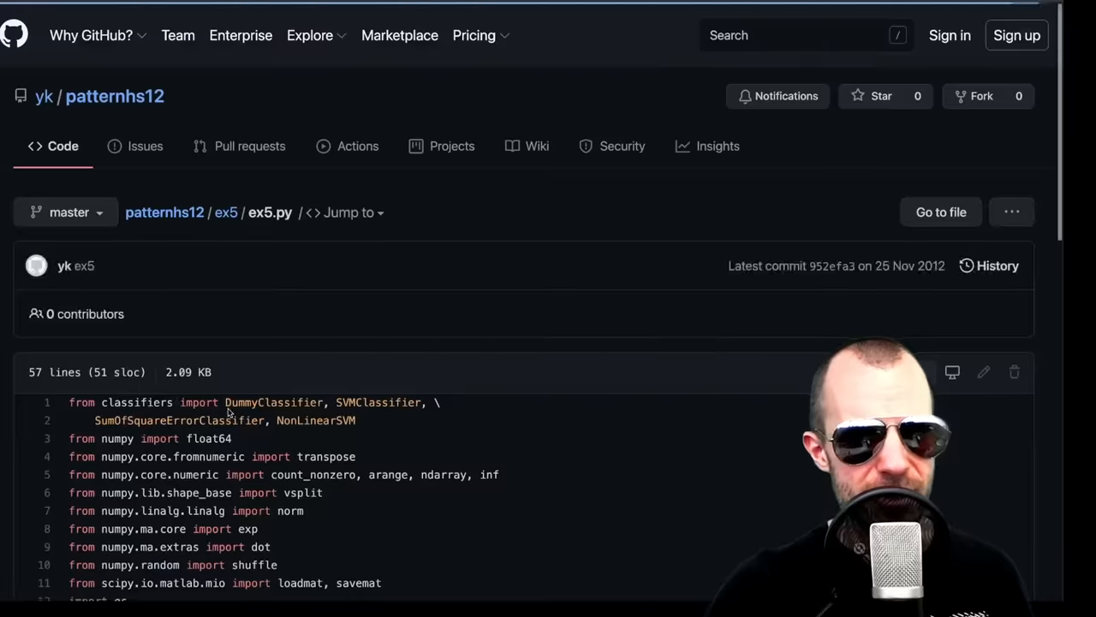
scroll("down", 3)
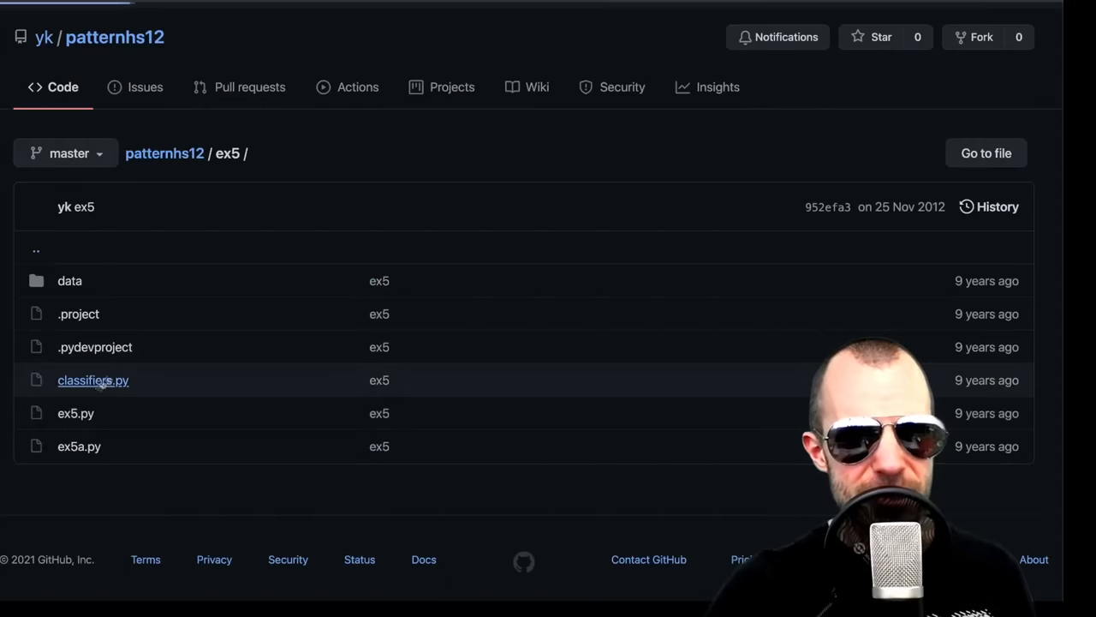
Read classifiers.py from the ex5 folder down to its SVMClassifier class
left_click(92, 380)
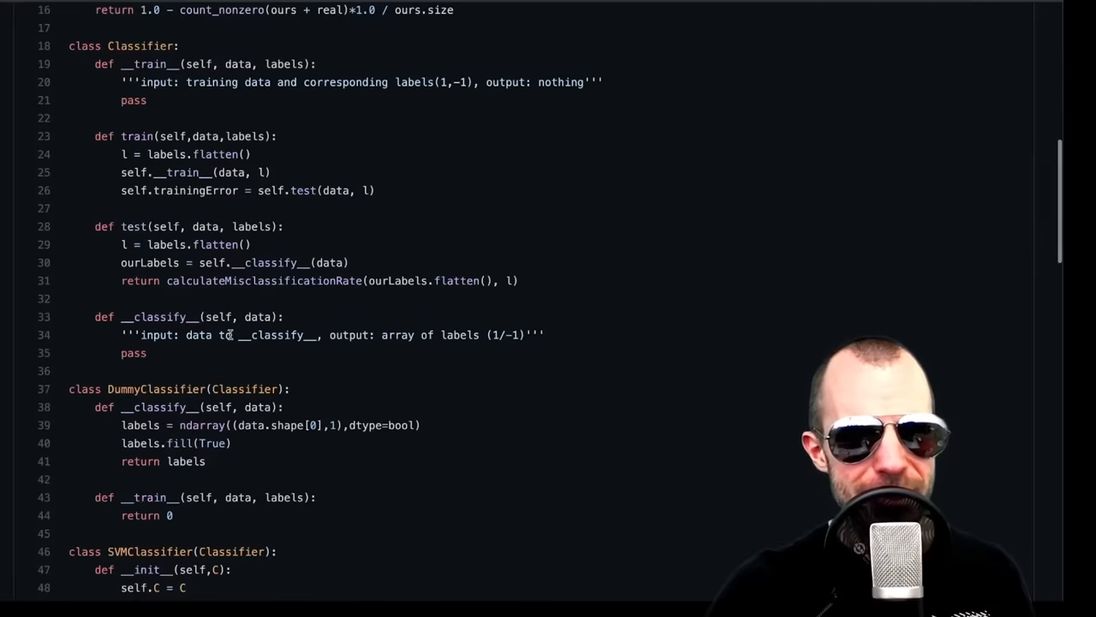
scroll("down", 3)
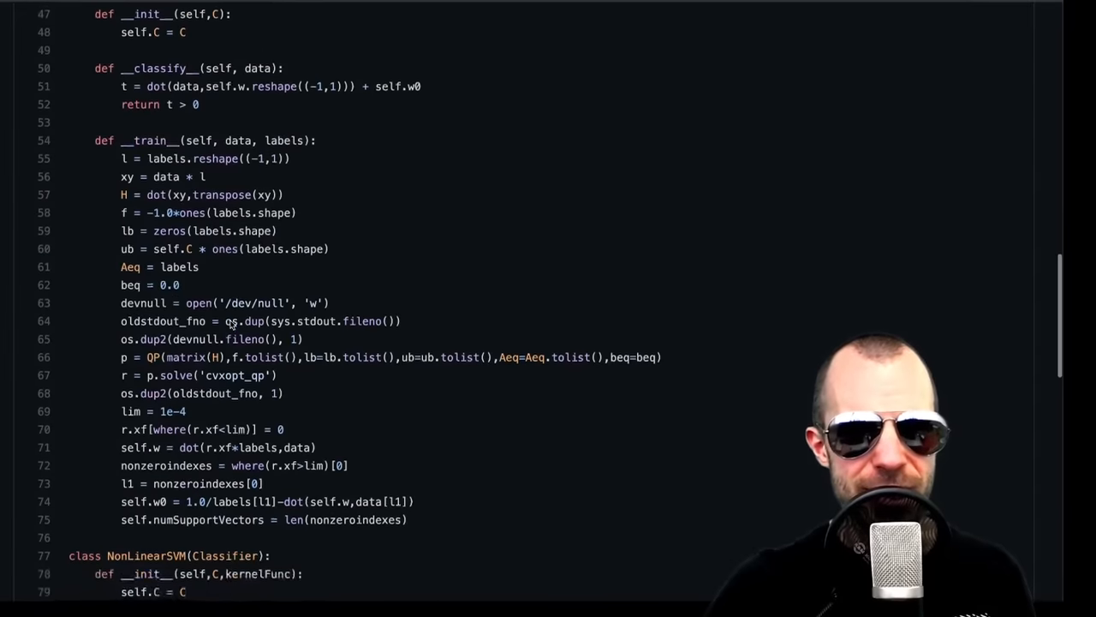
scroll("down", 3)
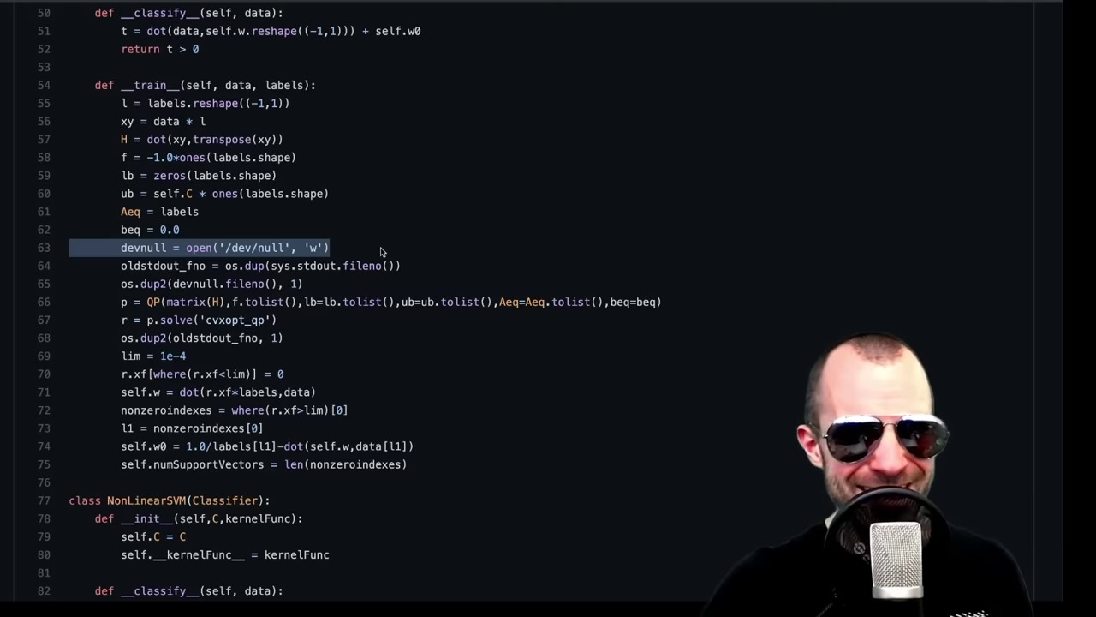
scroll("up", 3)
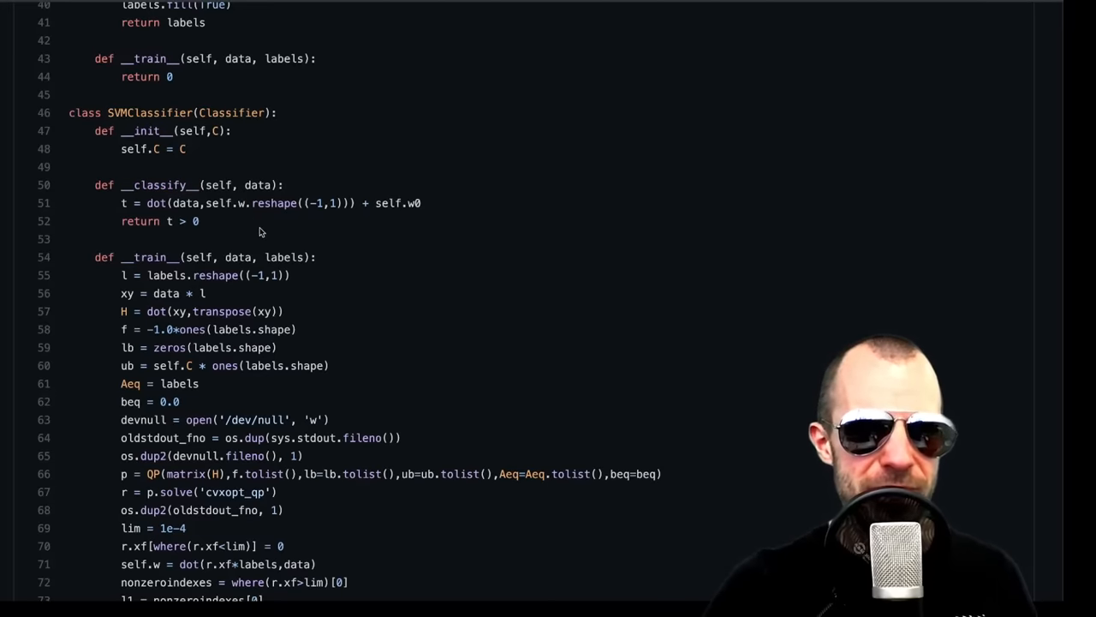
scroll("down", 3)
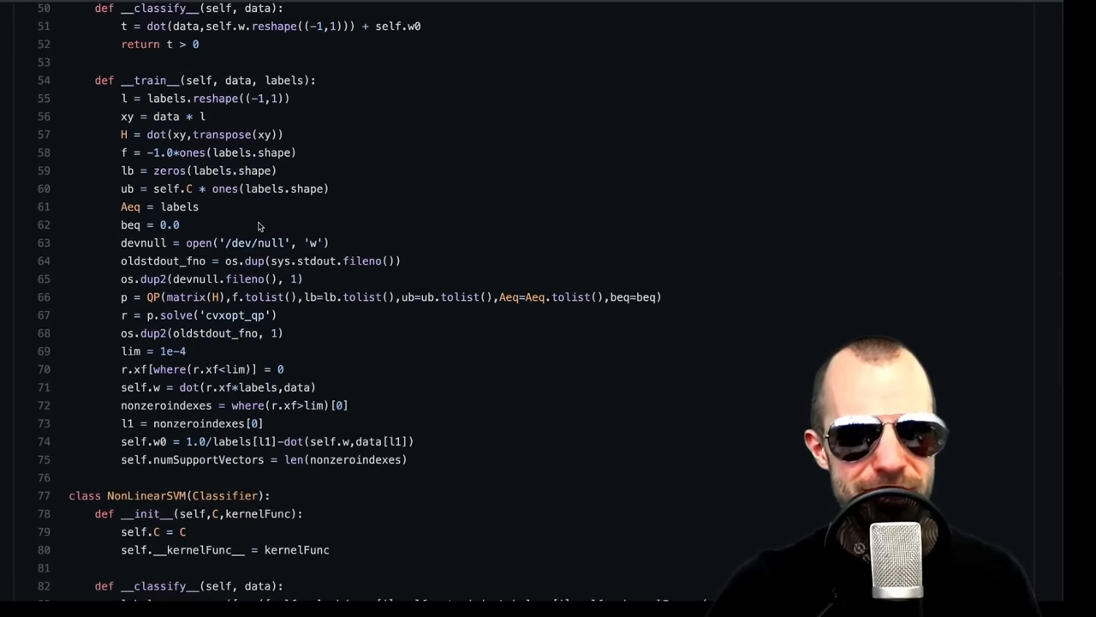
scroll("down", 3)
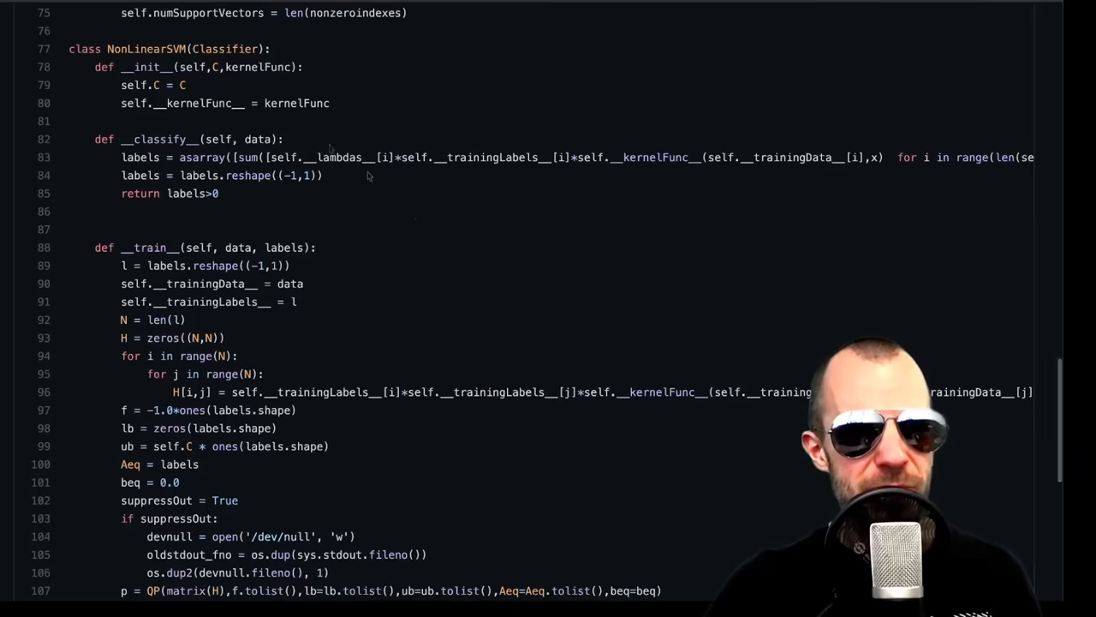
mouse_move(405, 77)
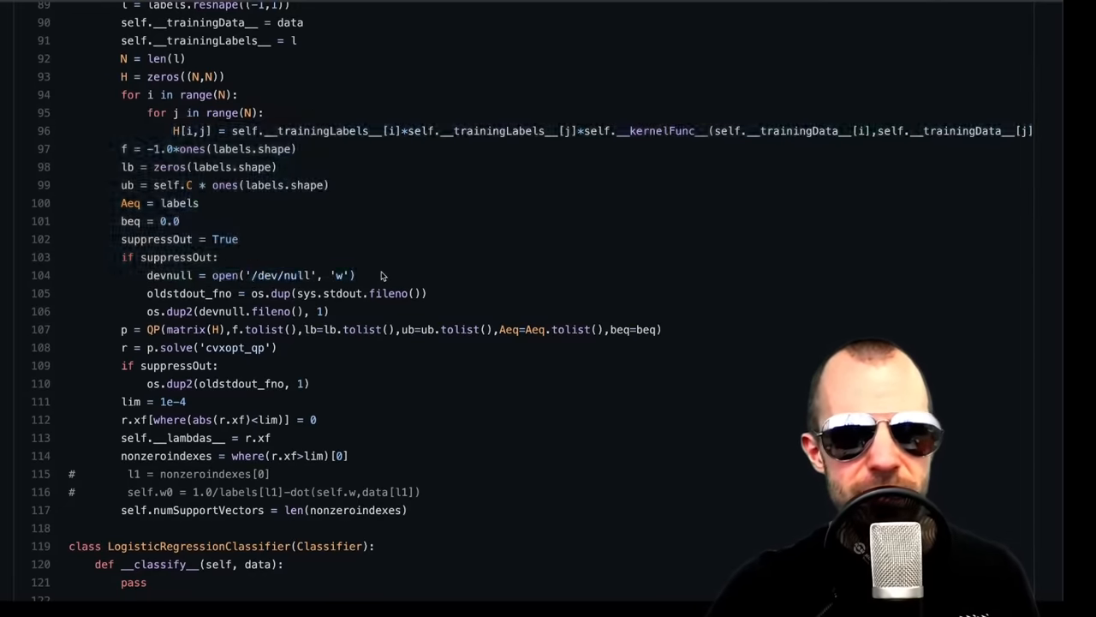
Read NonLinearSVM, logistic regression and sum-of-squares classifiers to the end of classifiers.py
scroll("up", 3)
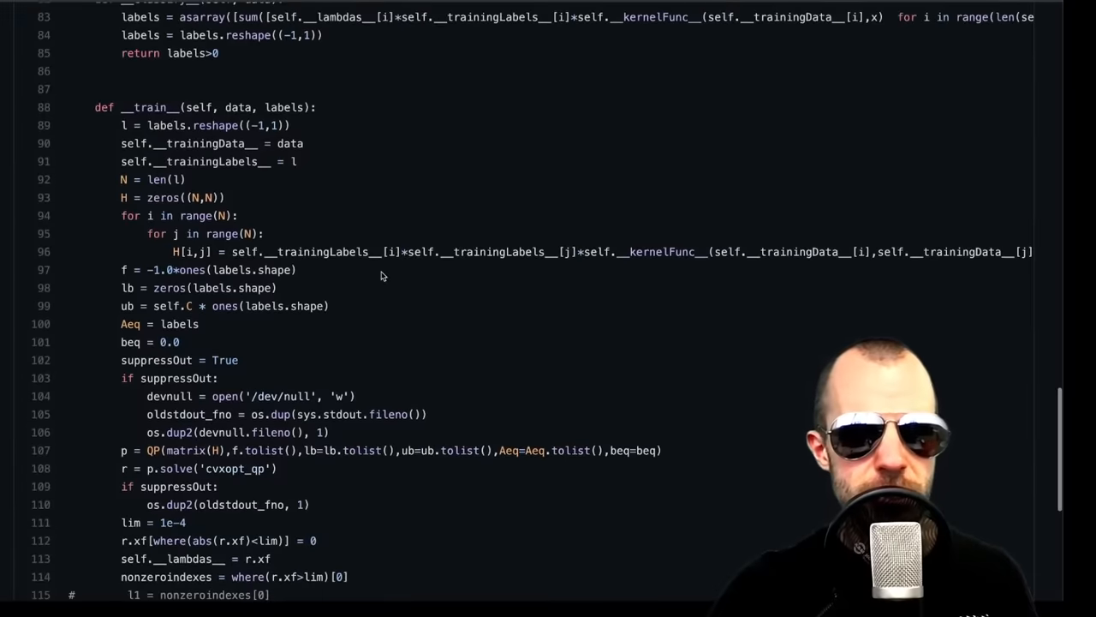
scroll("down", 3)
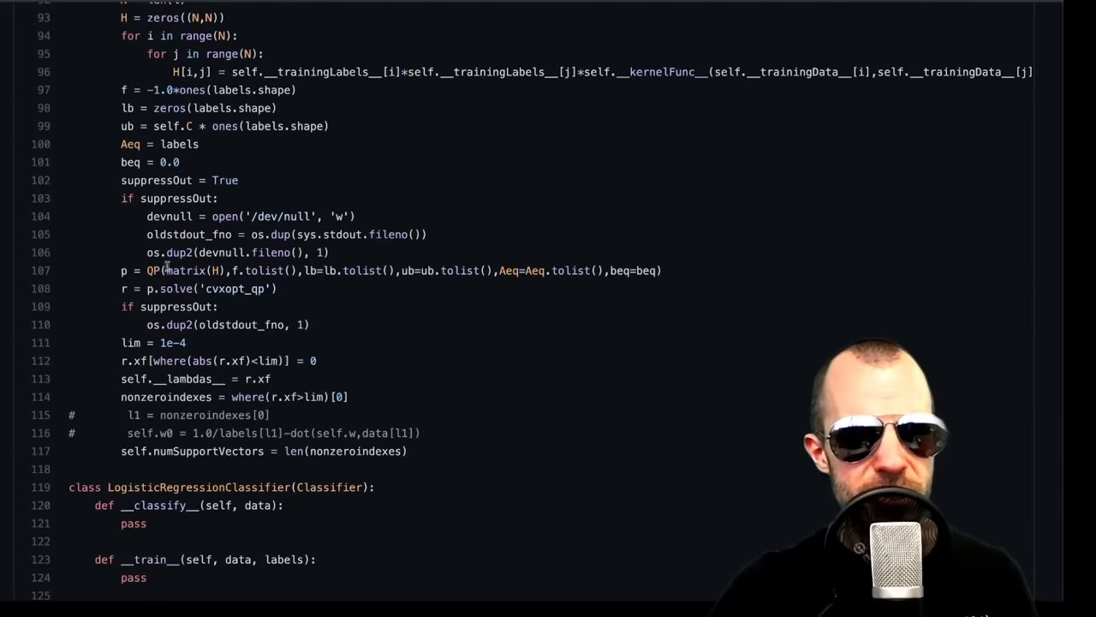
scroll("down", 3)
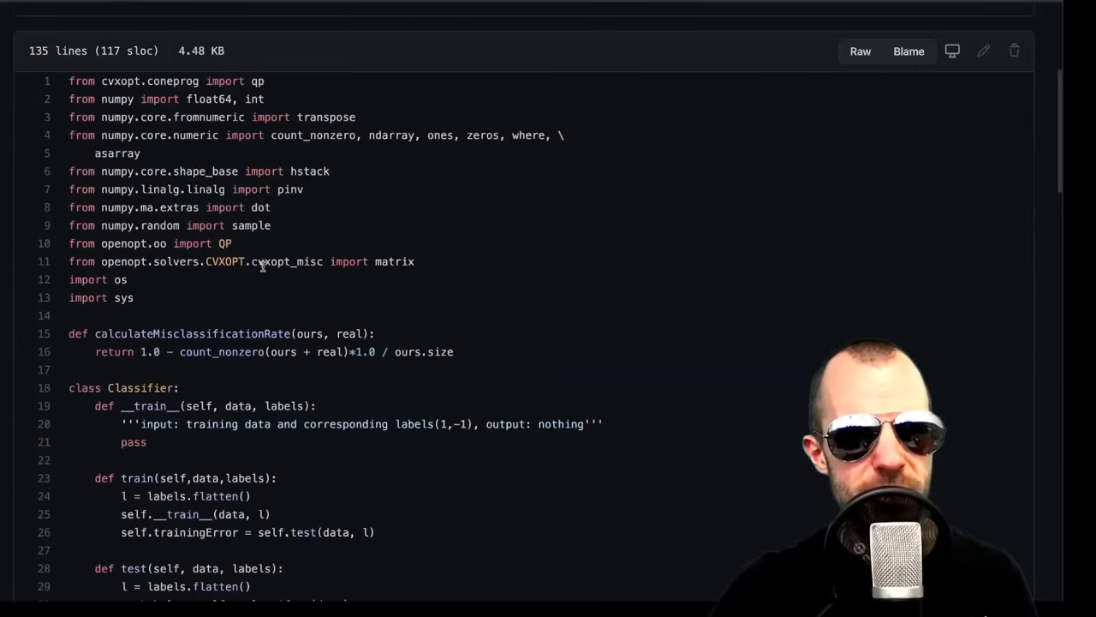
scroll("down", 3)
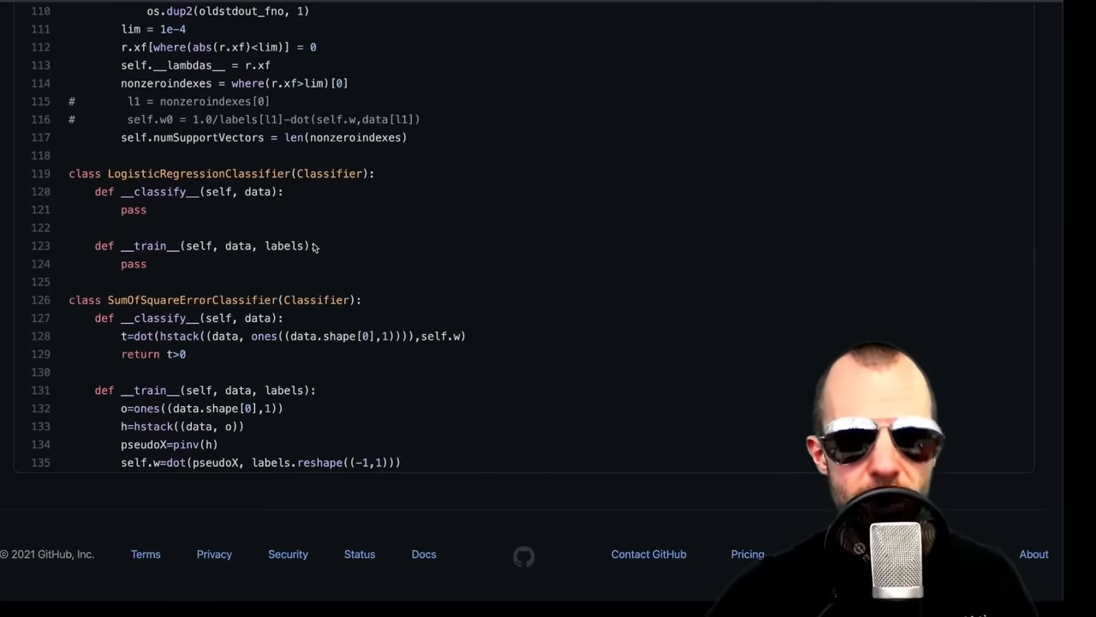
mouse_move(382, 278)
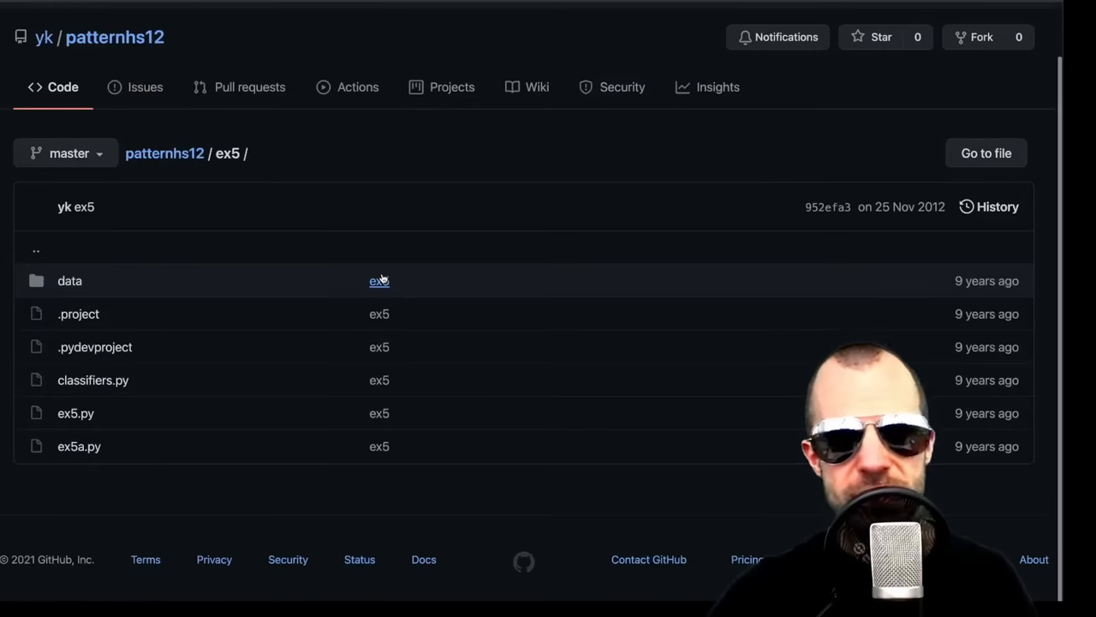
mouse_move(240, 269)
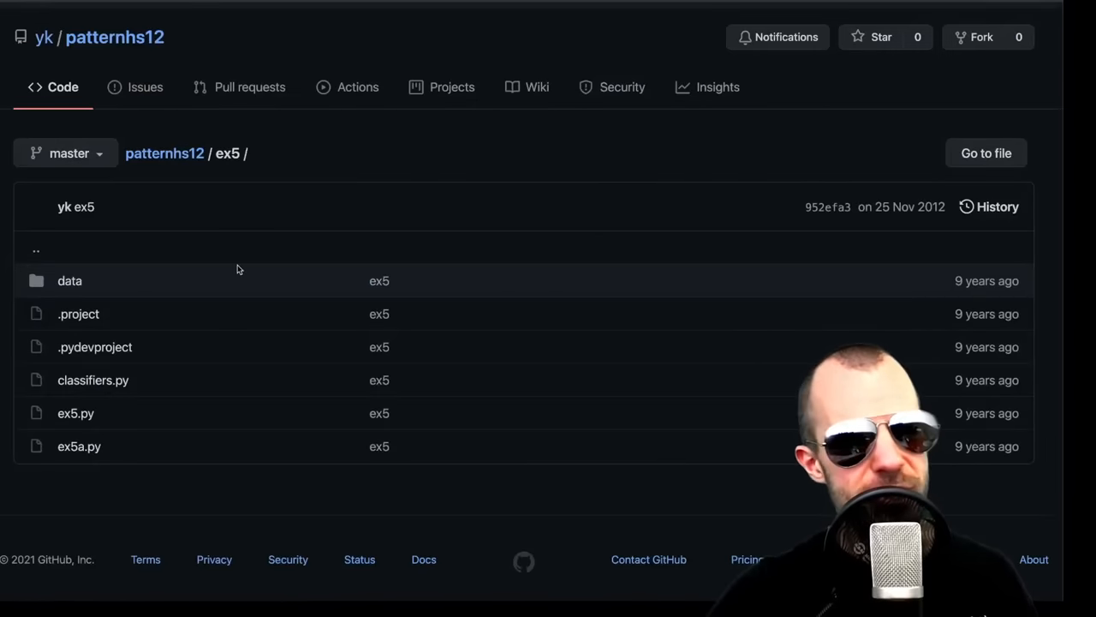